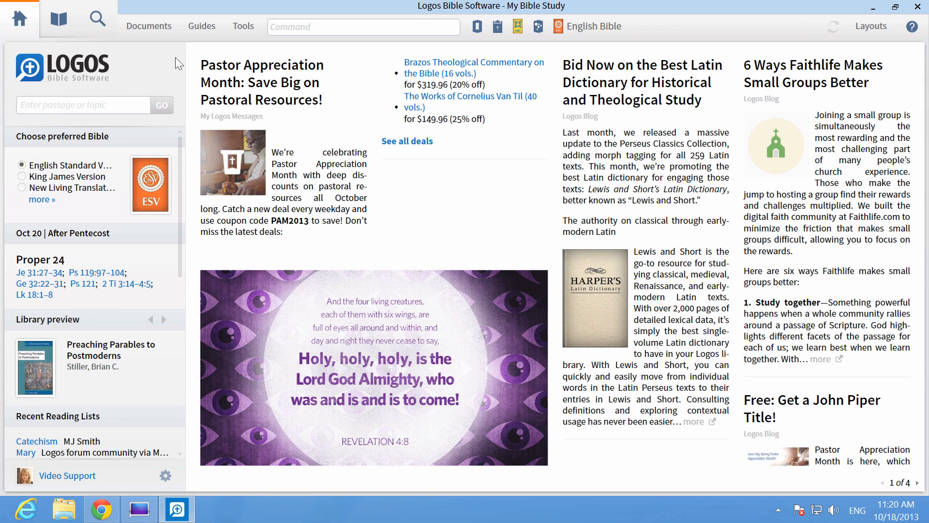
Step: Show the full list of library resources from the home page
{"action": "left_click", "coordinate": [84, 105]}
{"action": "type", "text": "e"}
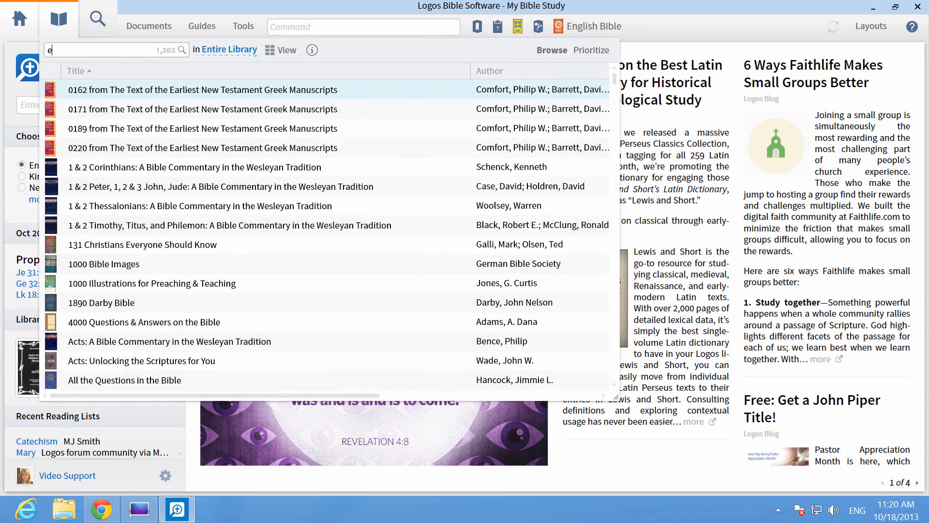
Step: Filter the library for ESV, review the saved layouts and bring up the documents list
{"action": "type", "text": "sv"}
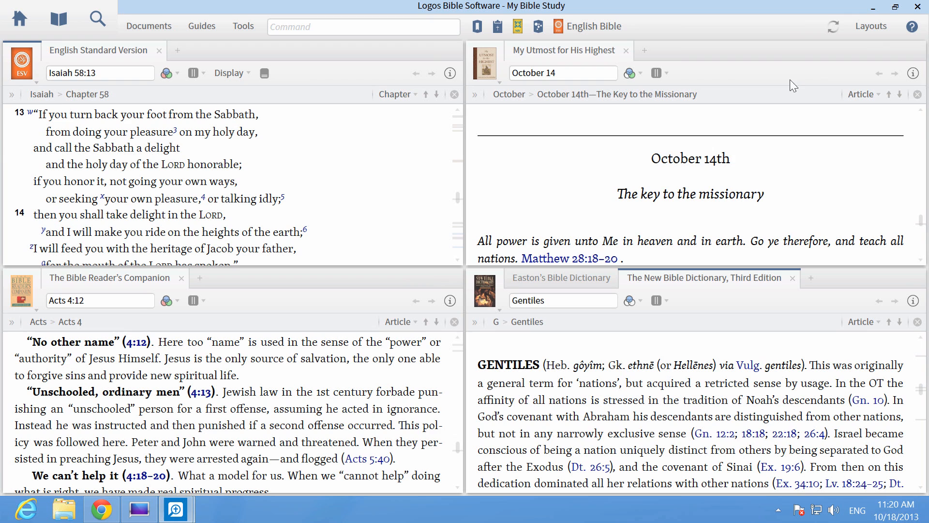
{"action": "left_click", "coordinate": [870, 26]}
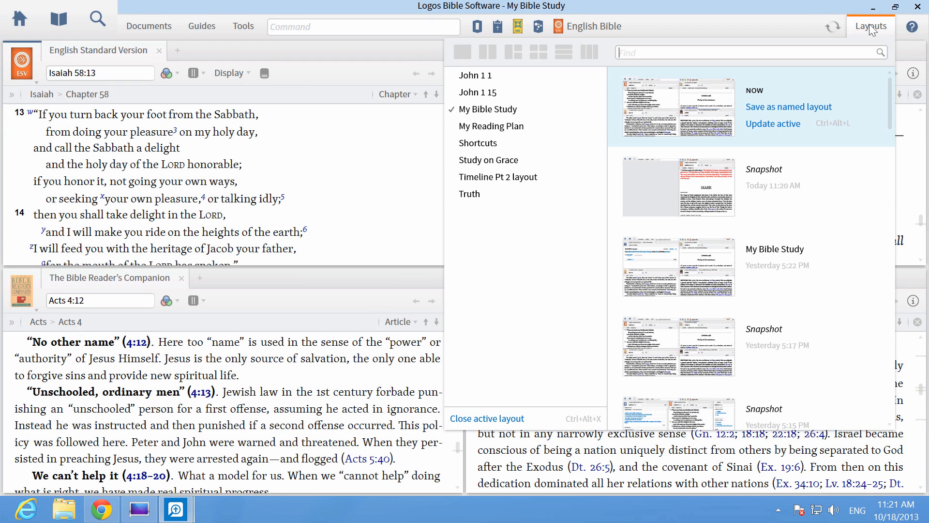
{"action": "mouse_move", "coordinate": [537, 52]}
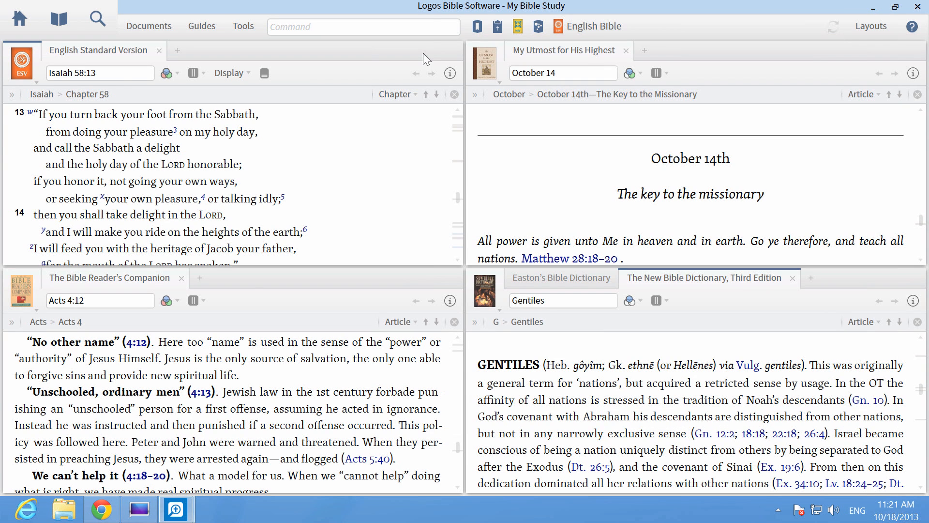
{"action": "left_click", "coordinate": [148, 26]}
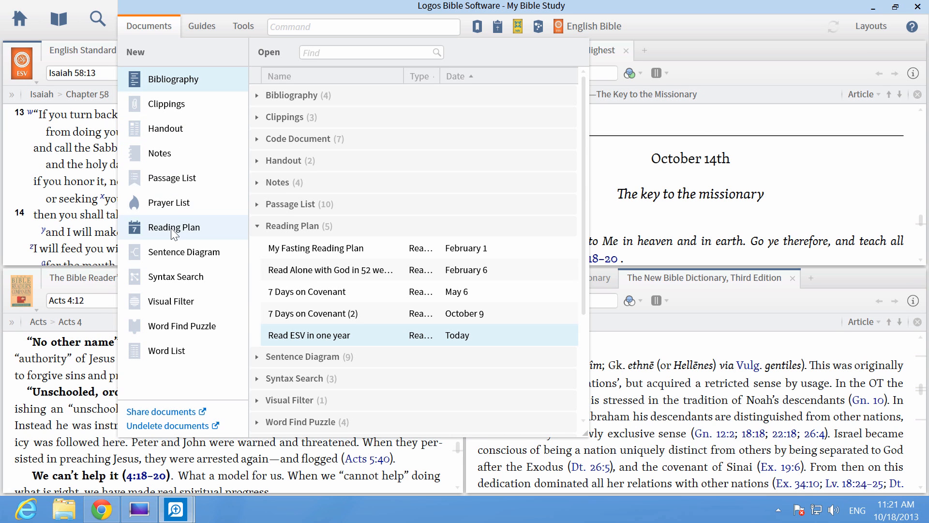
Step: Generate a one-year ESV reading plan and dock it beside the ESV in the top-left tile
{"action": "double_click", "coordinate": [308, 335]}
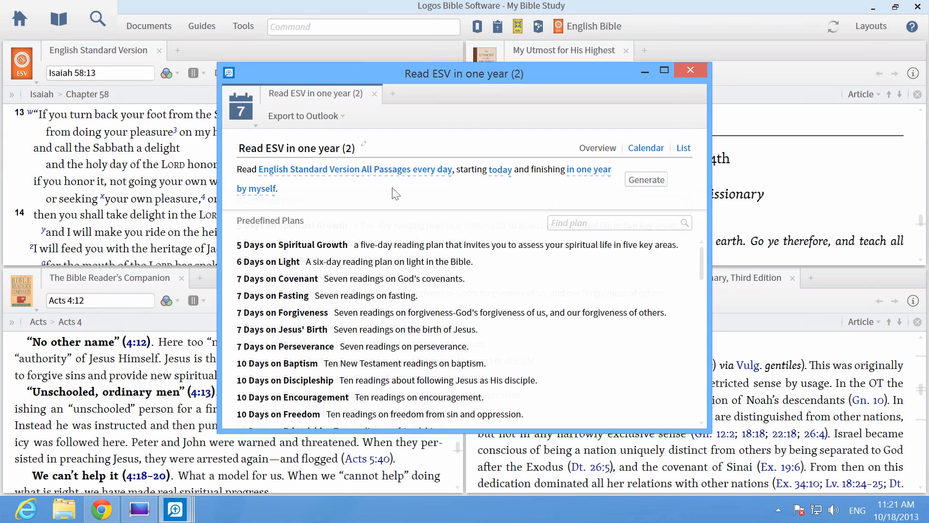
{"action": "left_click", "coordinate": [646, 180]}
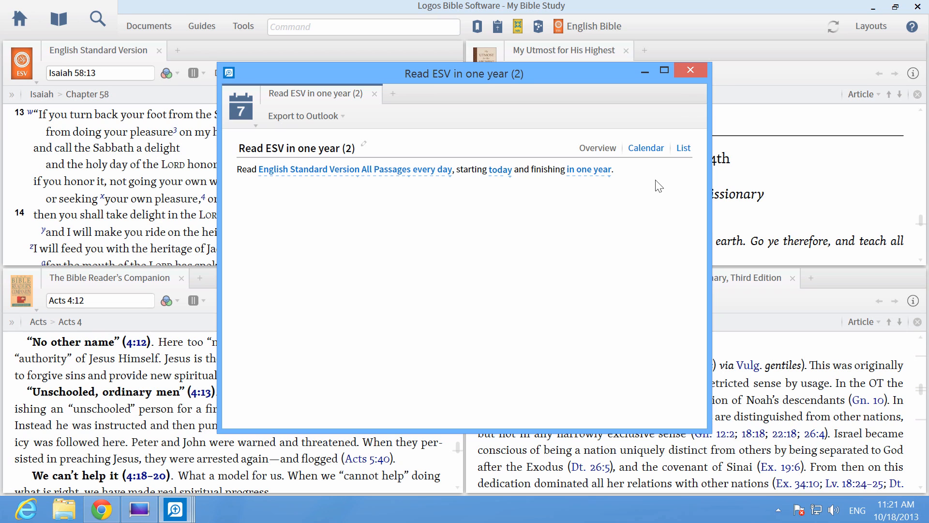
{"action": "left_click", "coordinate": [589, 169]}
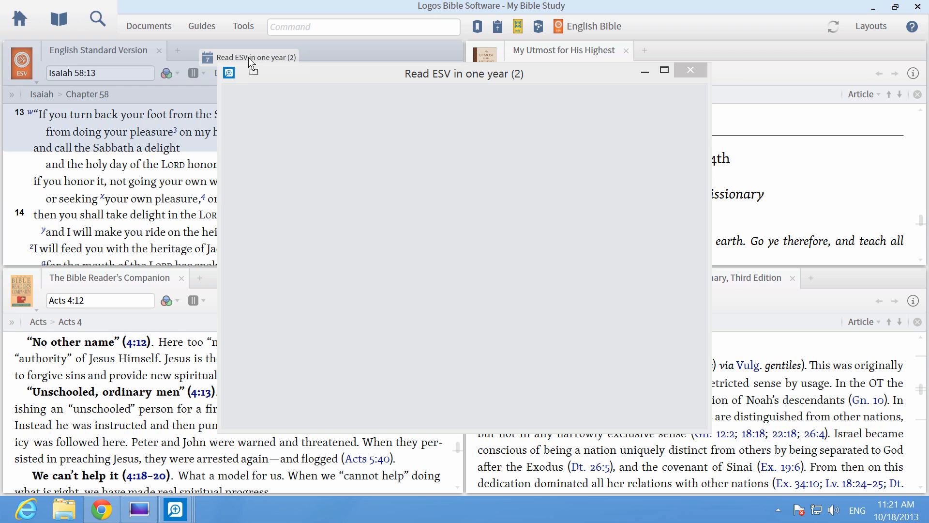
{"action": "left_click", "coordinate": [689, 69]}
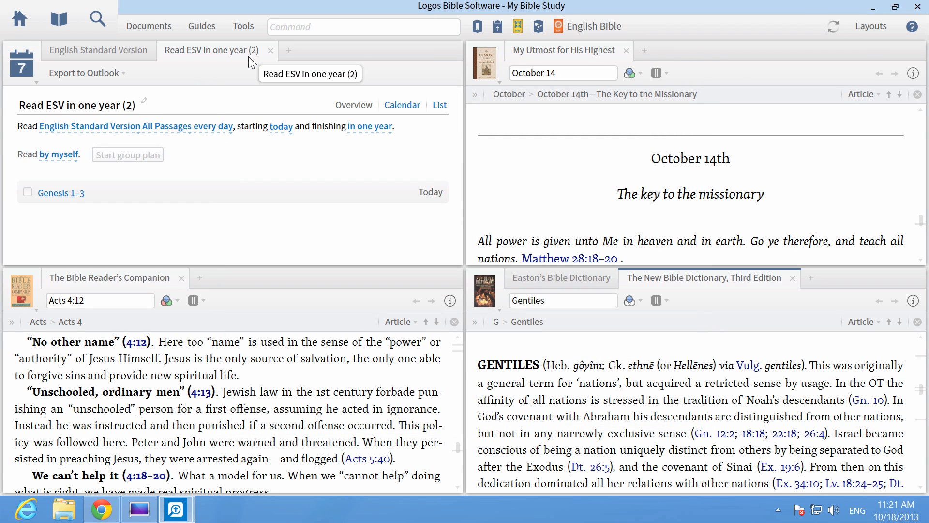
{"action": "mouse_move", "coordinate": [223, 86]}
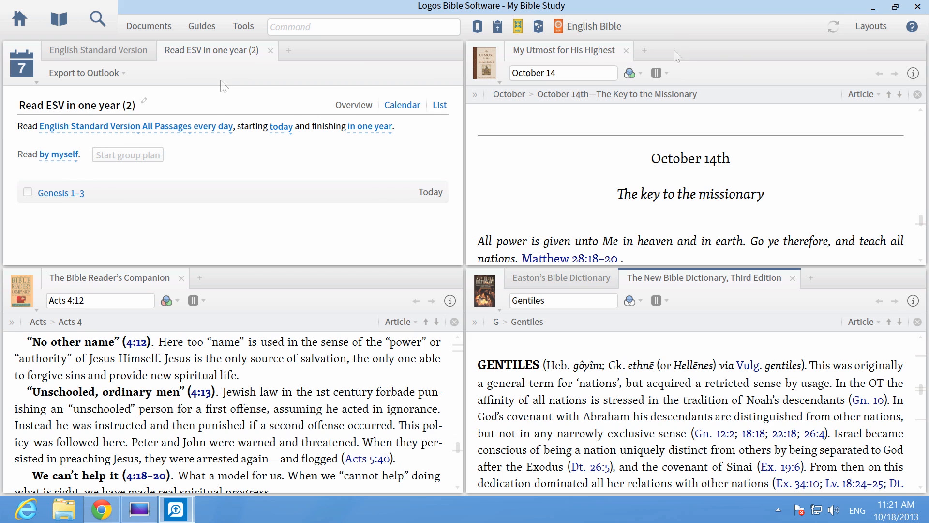
Step: Save the arrangement as a named layout called 'My Daily Bible Study'
{"action": "left_click", "coordinate": [870, 25]}
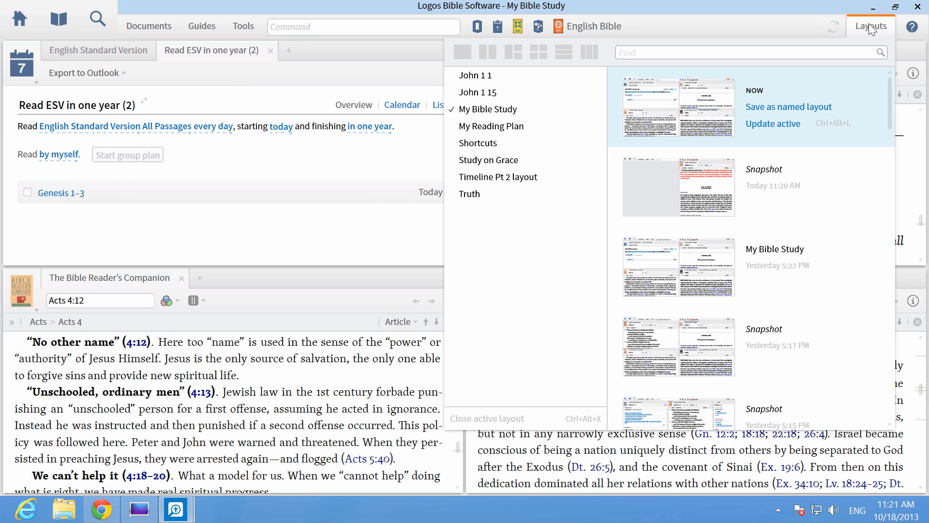
{"action": "left_click", "coordinate": [788, 106]}
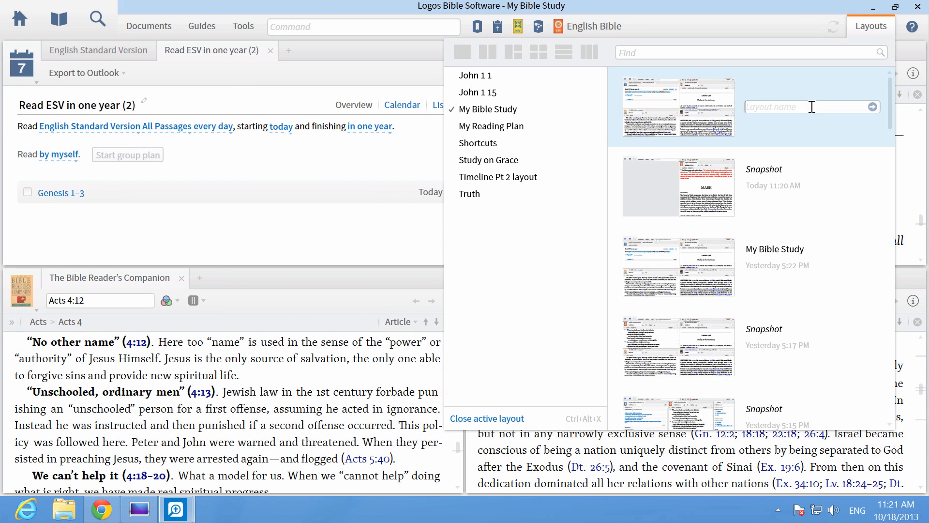
{"action": "type", "text": "My Daily Bible Study"}
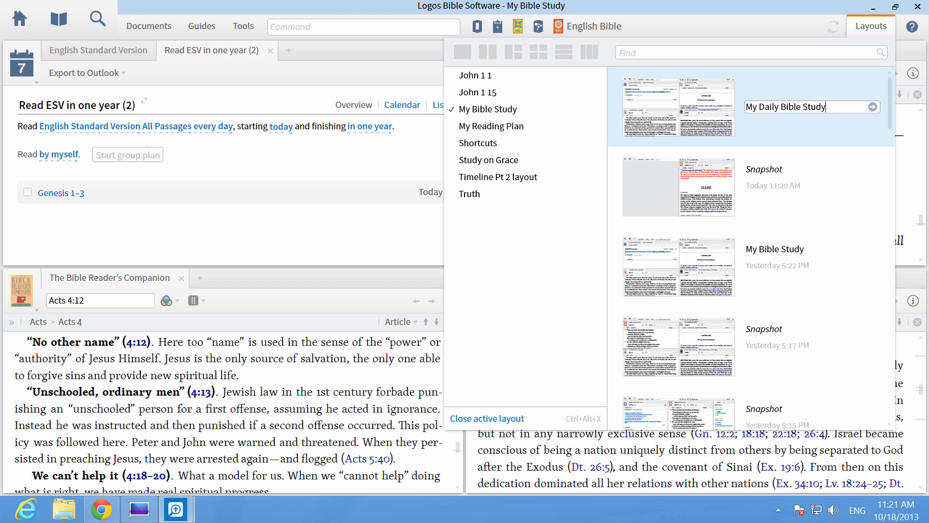
{"action": "left_click", "coordinate": [871, 107]}
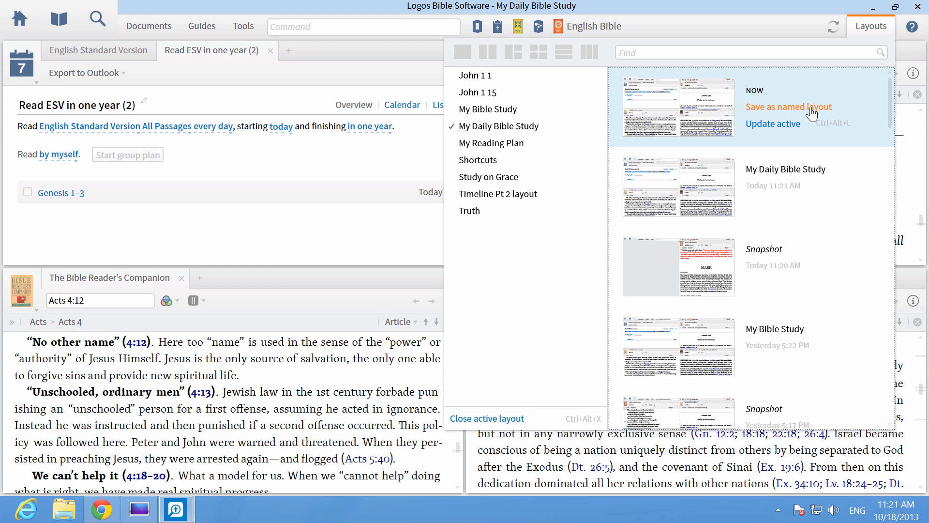
{"action": "left_click", "coordinate": [243, 26]}
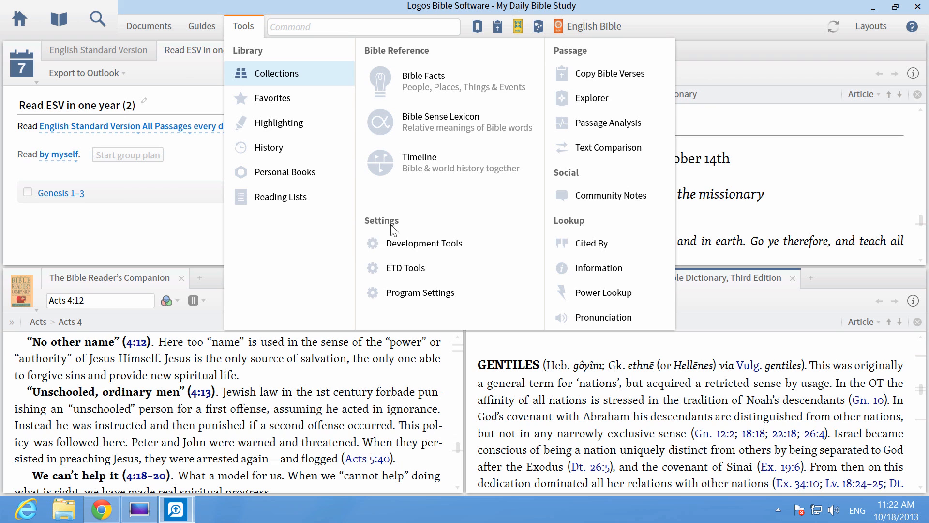
Step: Set the At Startup Open to option in Program Settings and close the settings
{"action": "left_click", "coordinate": [419, 293]}
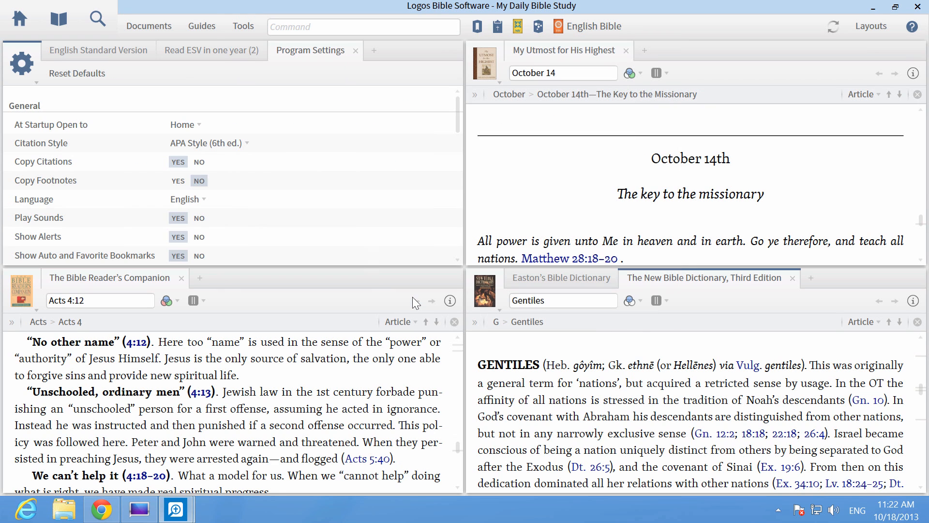
{"action": "mouse_move", "coordinate": [203, 125]}
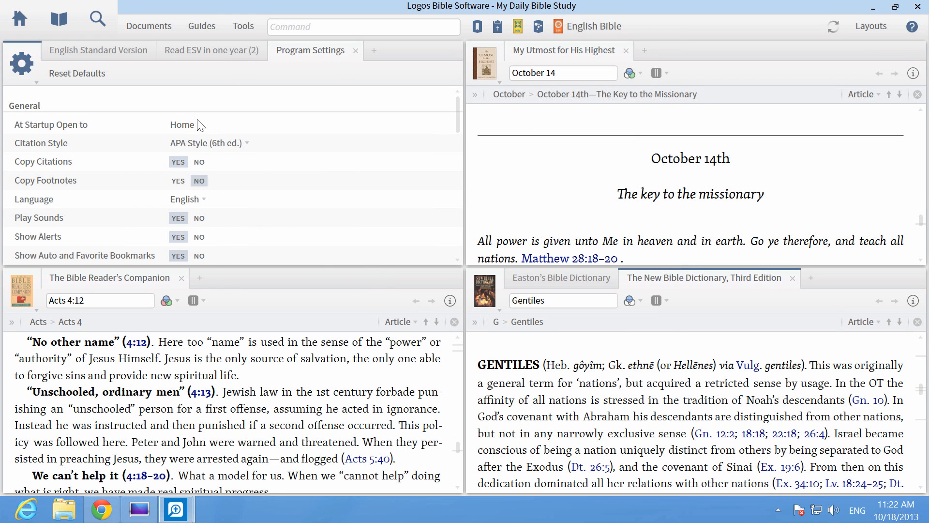
{"action": "left_click", "coordinate": [182, 125]}
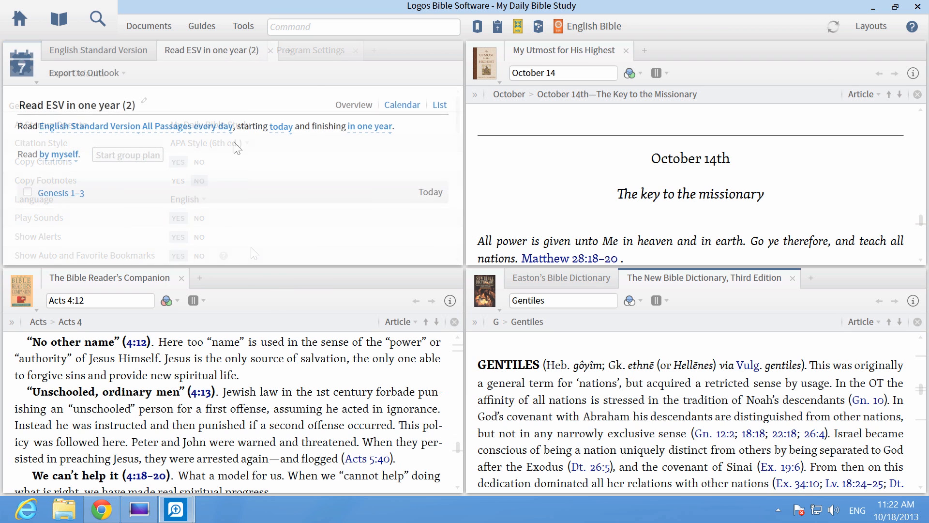
{"action": "left_click", "coordinate": [98, 49]}
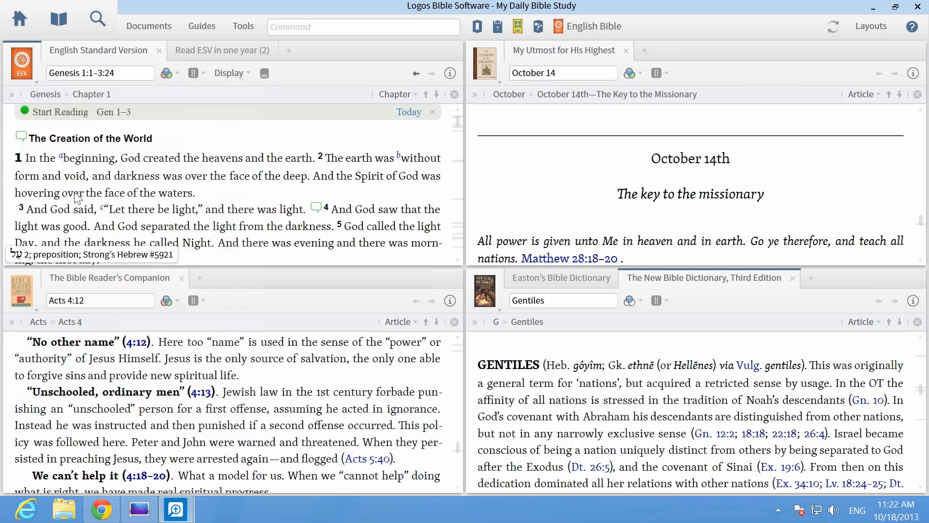
{"action": "mouse_move", "coordinate": [67, 151]}
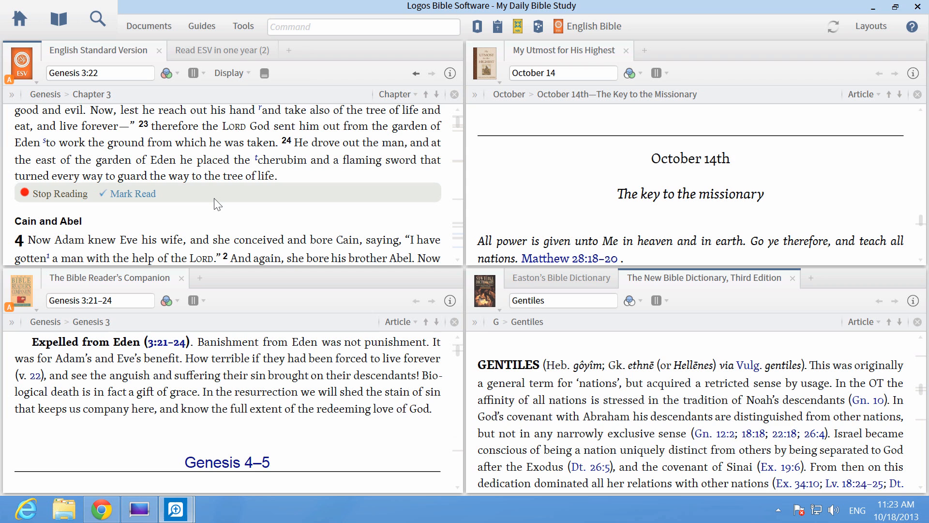
{"action": "mouse_move", "coordinate": [194, 215]}
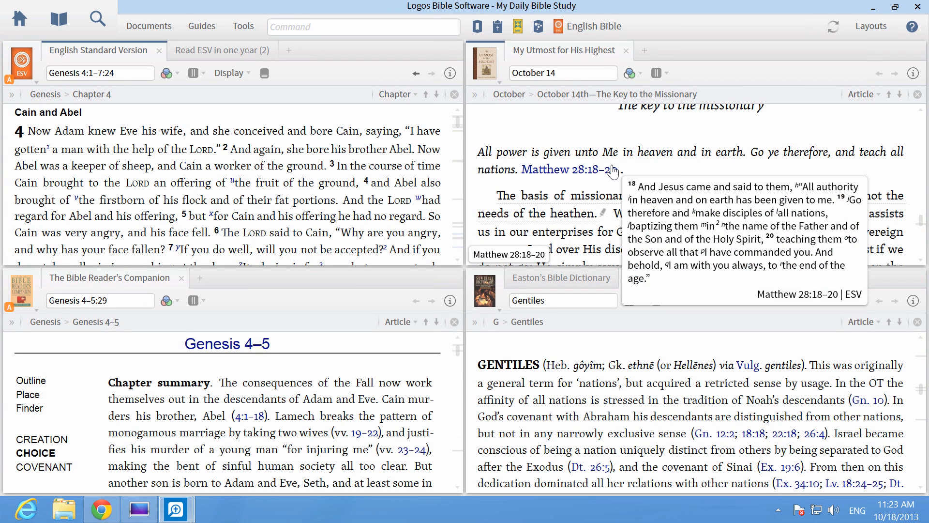
Step: Follow the devotional's Matthew 28:18–20 link into the ESV and commentary tiles
{"action": "left_click", "coordinate": [561, 168]}
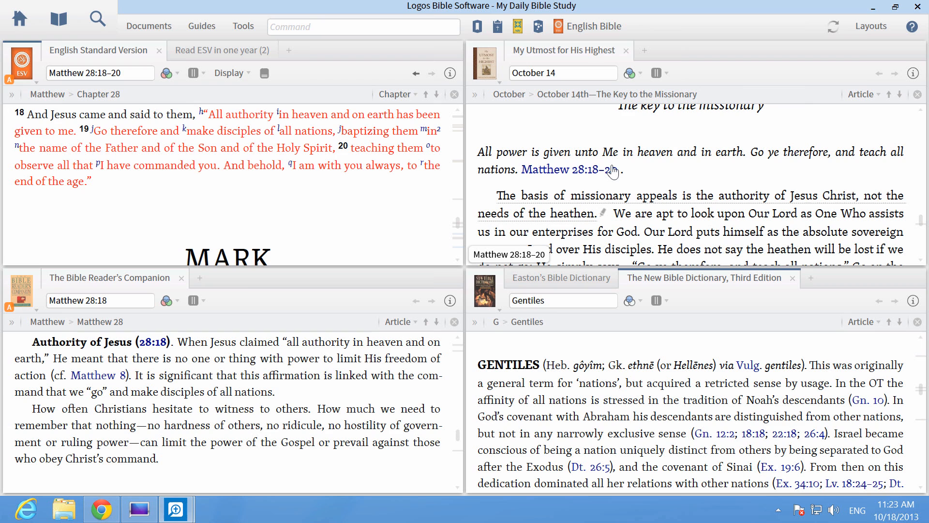